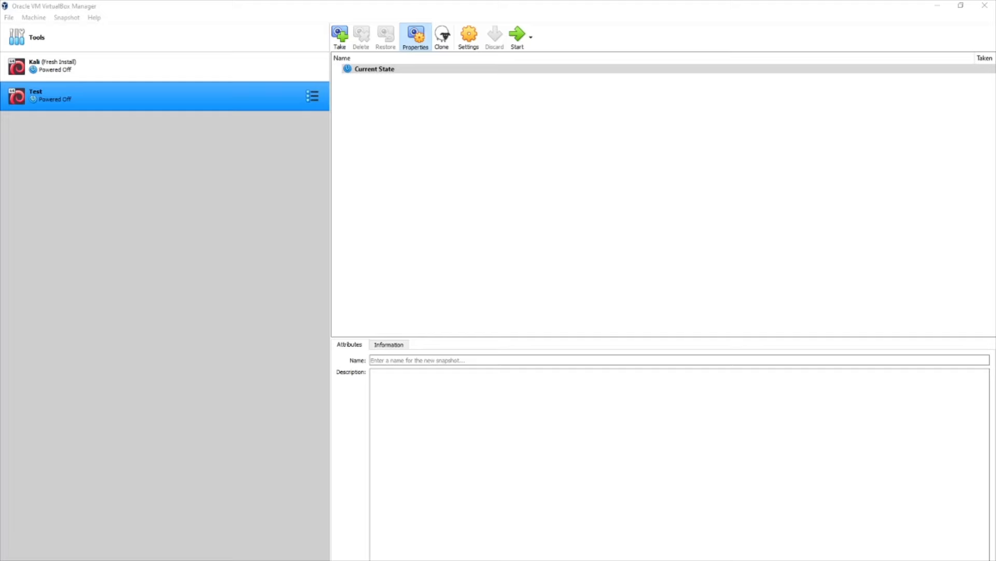
pyautogui.moveTo(62, 104)
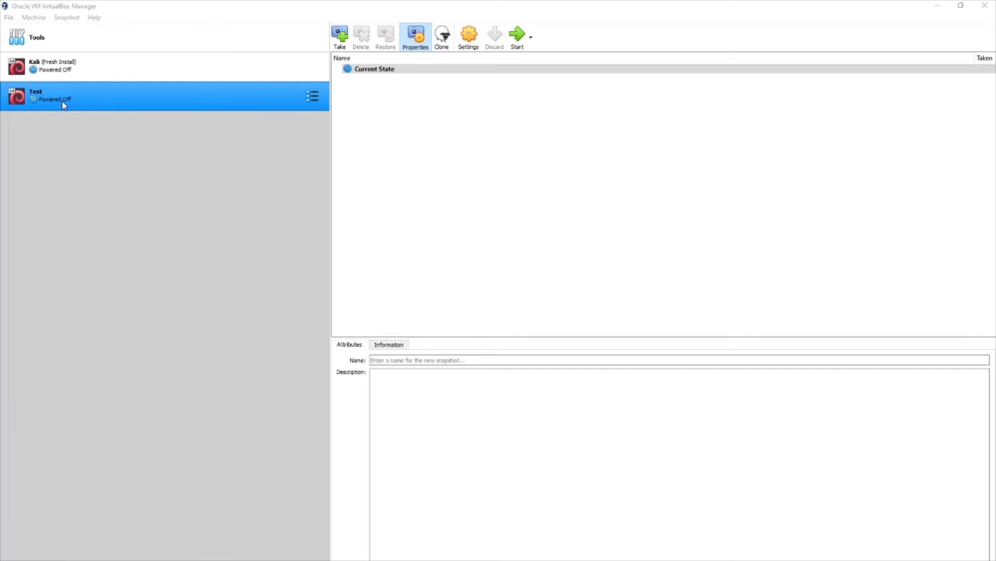
# Start the Test virtual machine from its right-click menu in the machine list.
pyautogui.rightClick(62, 102)
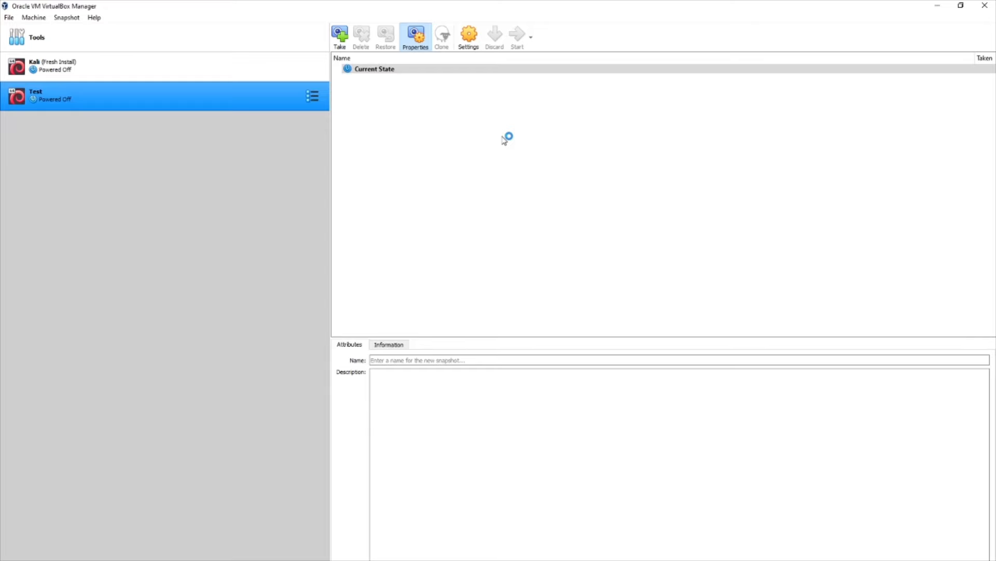
# Boot Test into Kali's Graphical install, then power off the stalled black-screen VM.
pyautogui.click(517, 36)
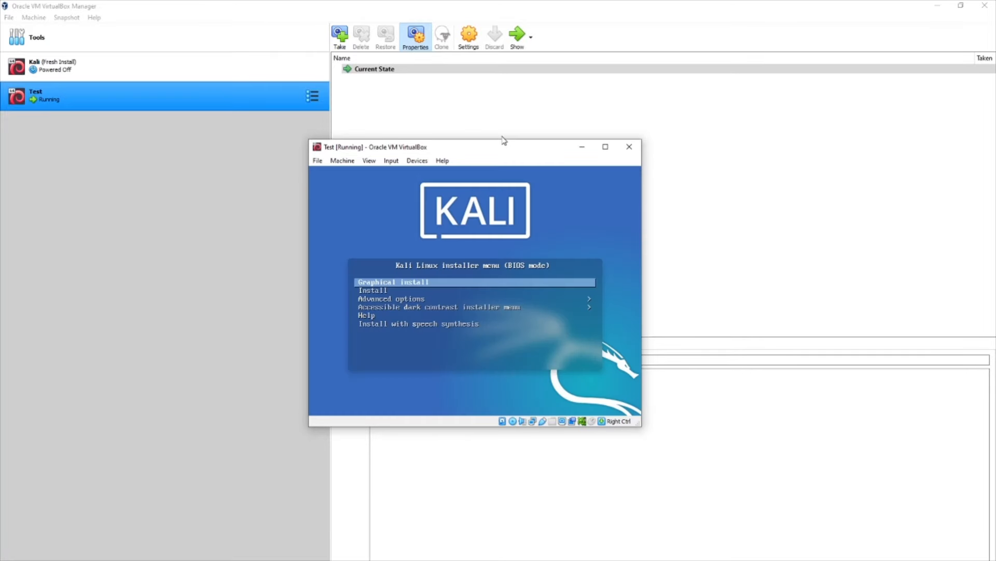
pyautogui.moveTo(507, 150)
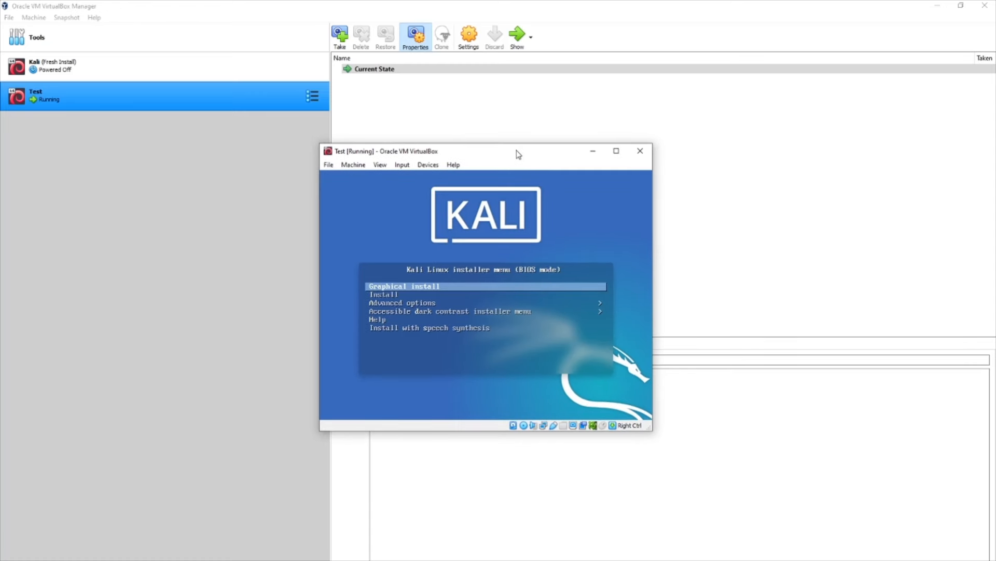
pyautogui.moveTo(526, 179)
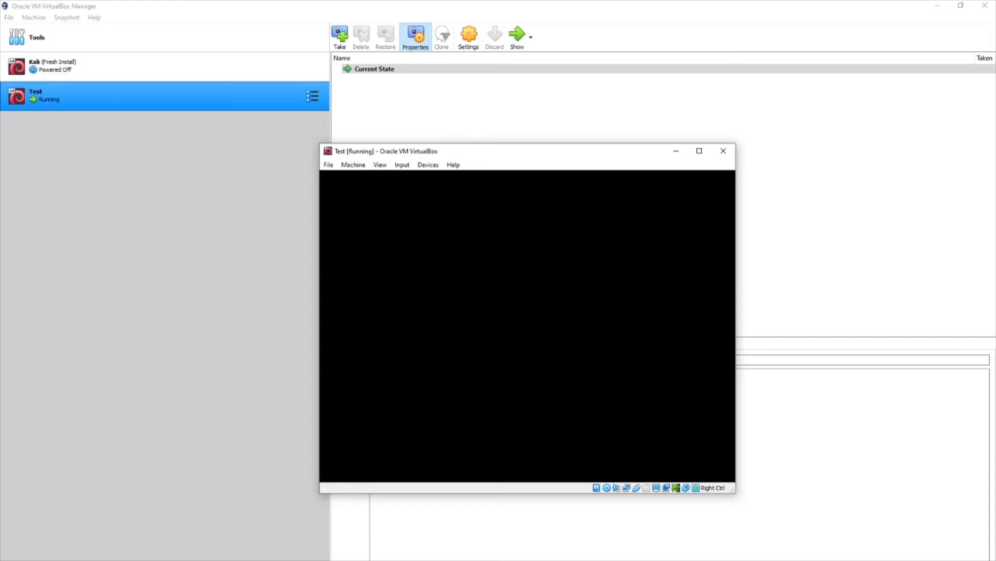
pyautogui.moveTo(475, 124)
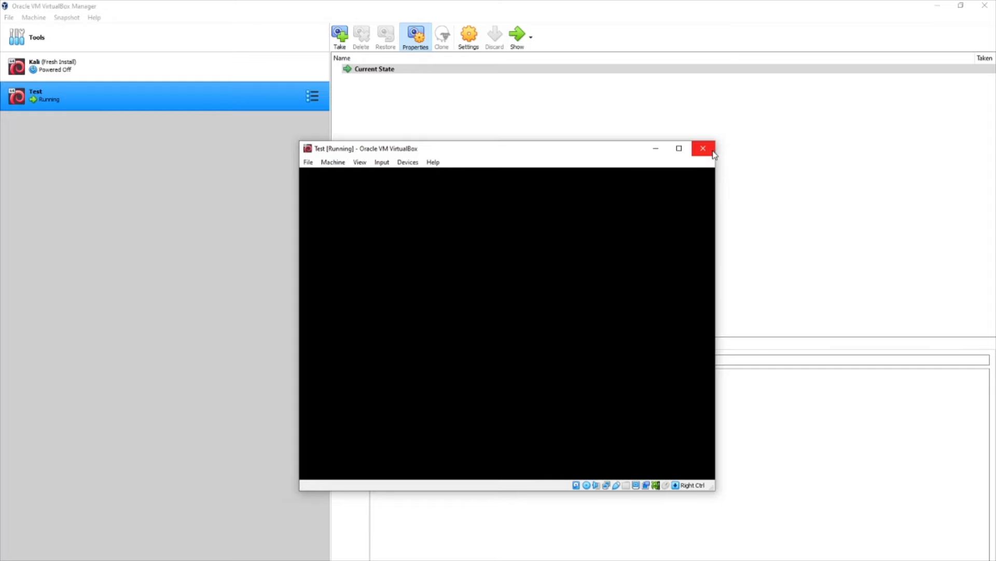
pyautogui.click(703, 148)
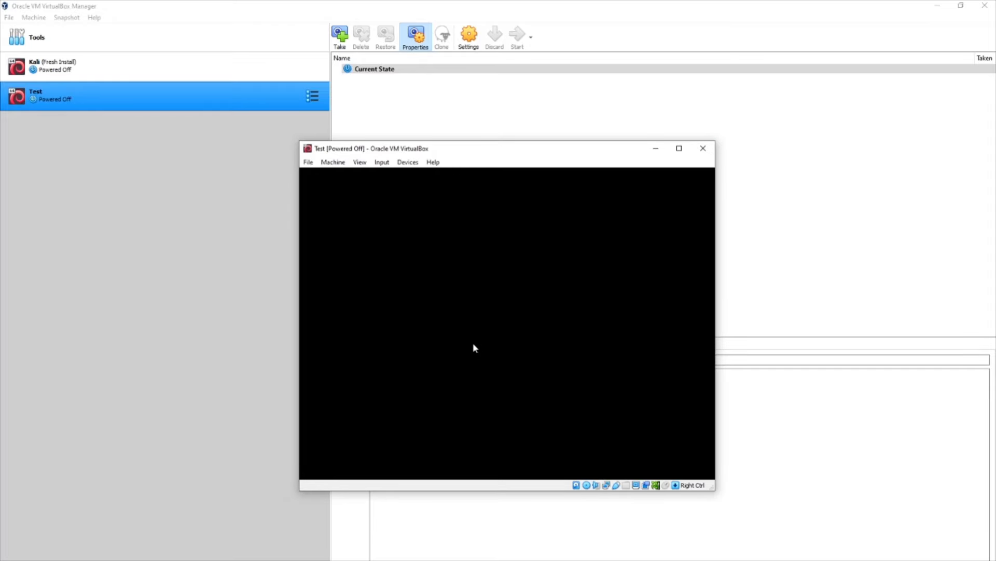
pyautogui.click(703, 148)
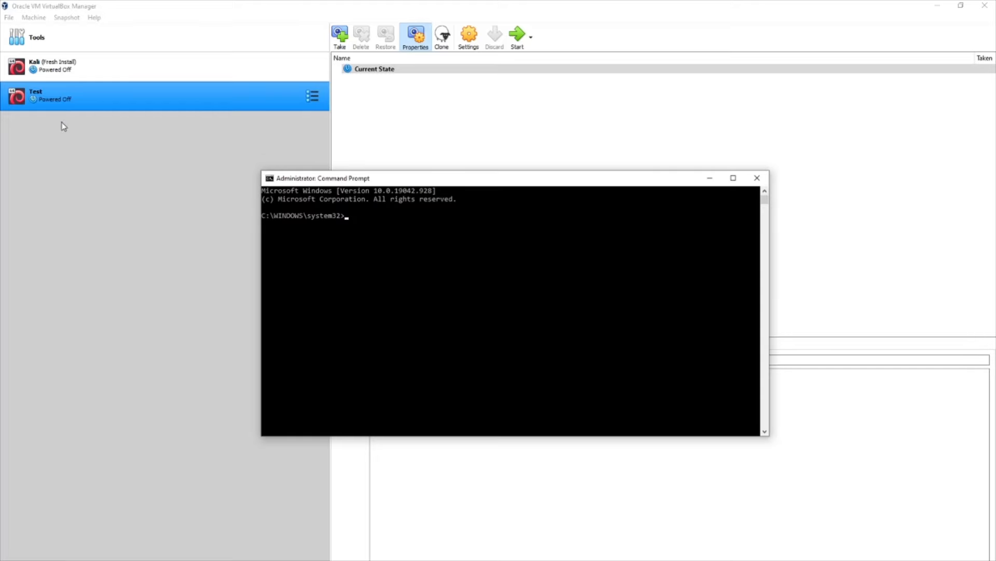
pyautogui.moveTo(587, 181)
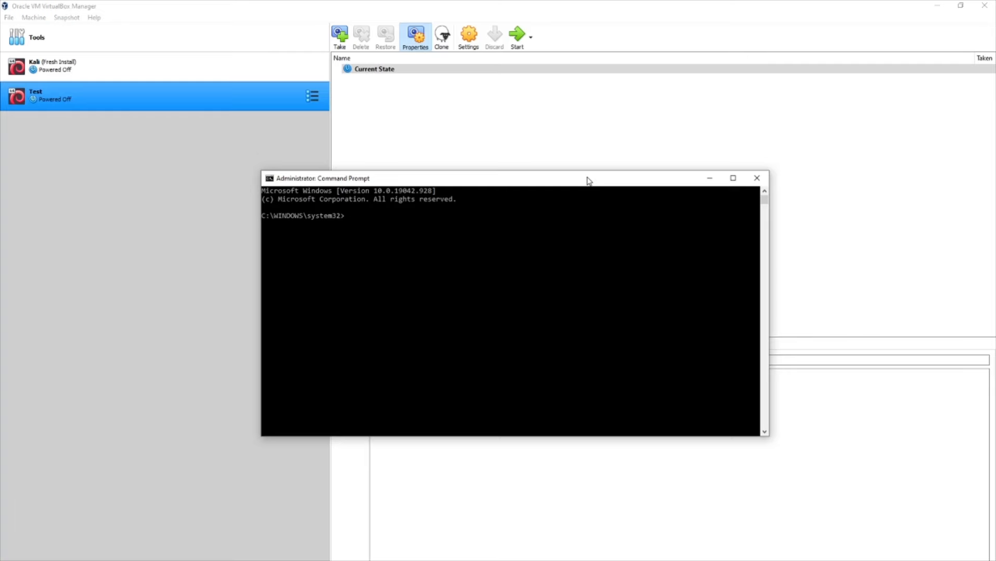
pyautogui.moveTo(587, 181)
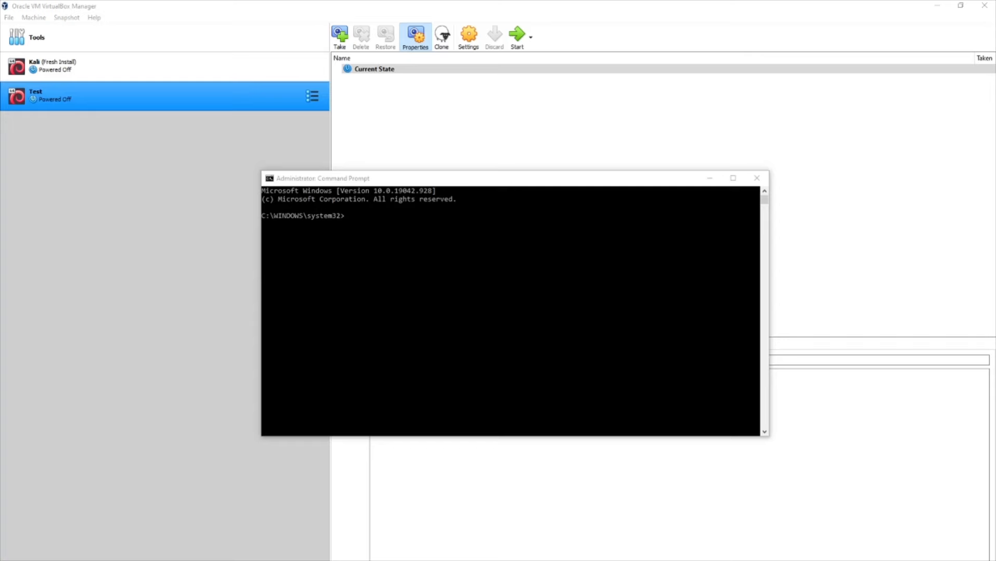
# Run 'bcdedit /set hypervisorlaunchtype off' in Command Prompt, then relaunch the Test machine.
pyautogui.click(453, 264)
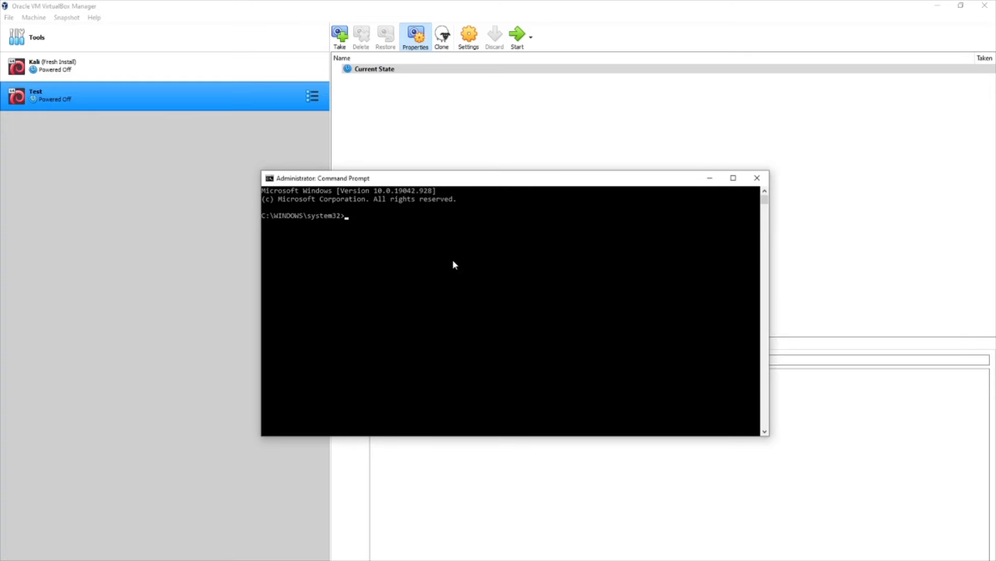
pyautogui.write('bcdedit /set hypervisorlaunchtype off')
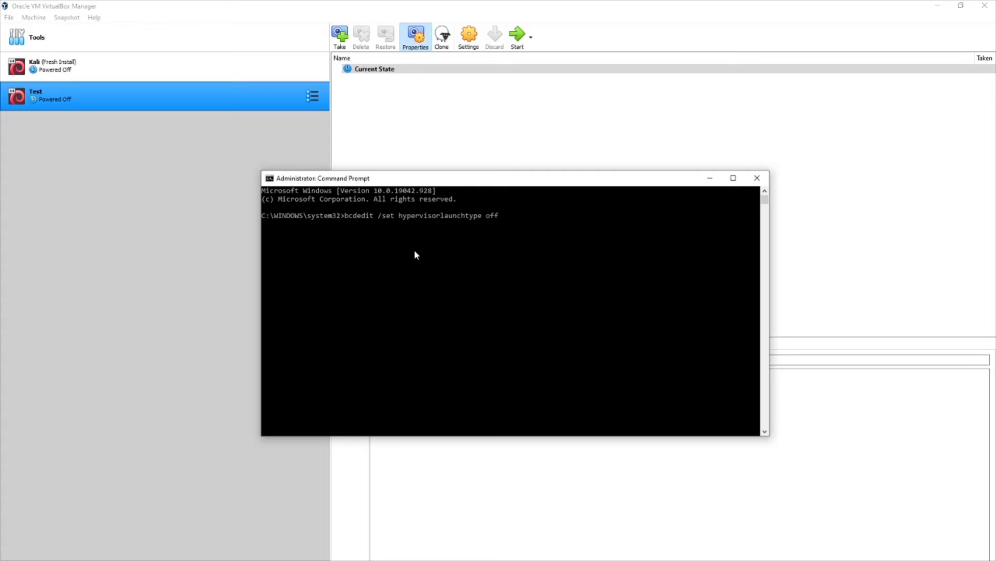
pyautogui.moveTo(494, 237)
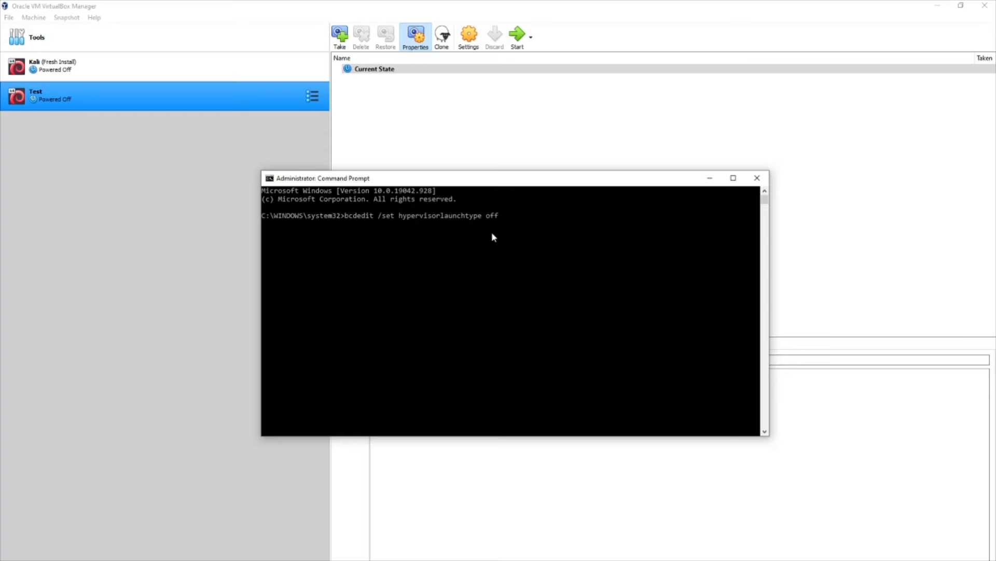
pyautogui.press('Return')
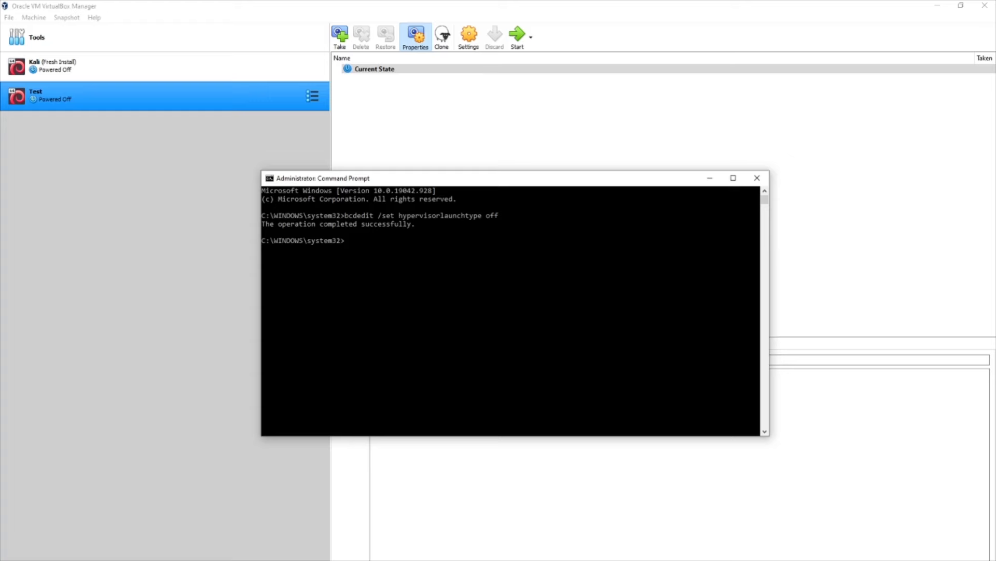
pyautogui.click(756, 178)
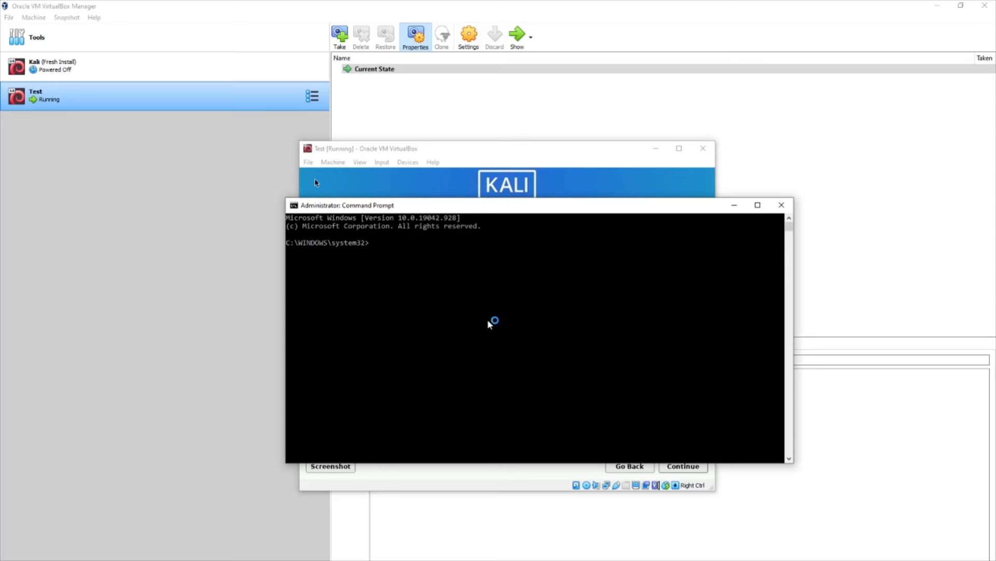
# Type 'bcdedit /set hypervisorlaunchtype auto' at the prompt without running it.
pyautogui.write('bcdedit /set hypervisorlaunchtype auto')
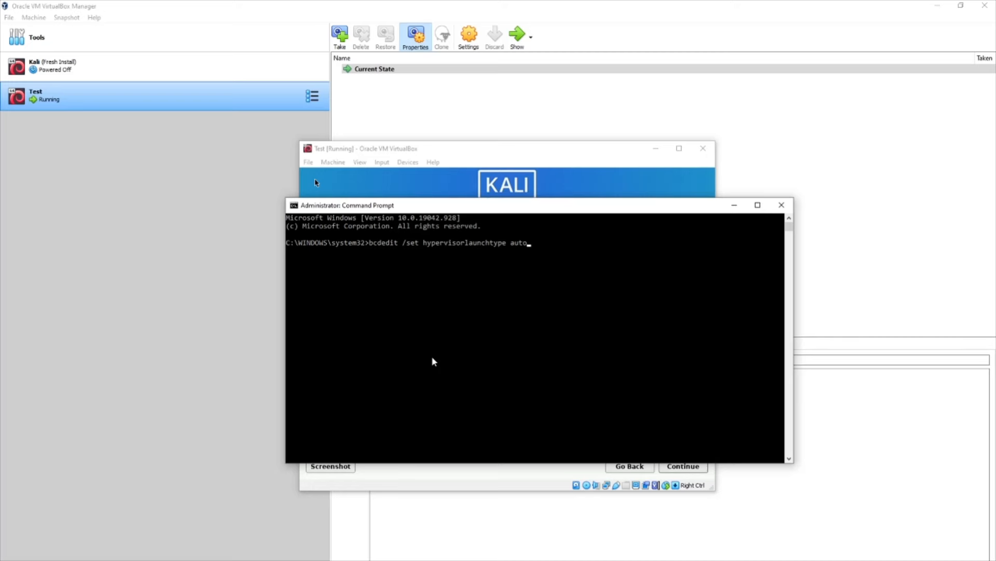
pyautogui.moveTo(496, 141)
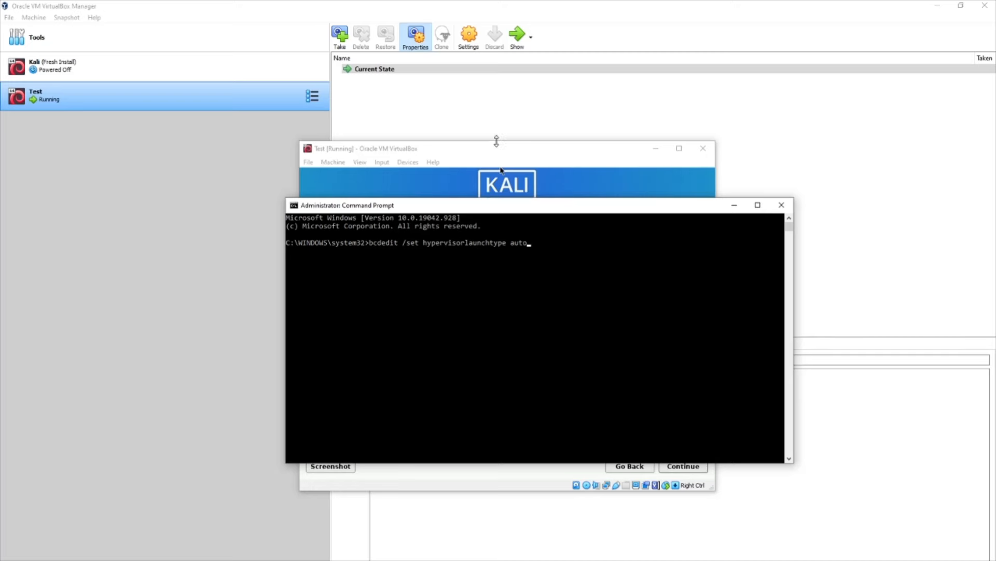